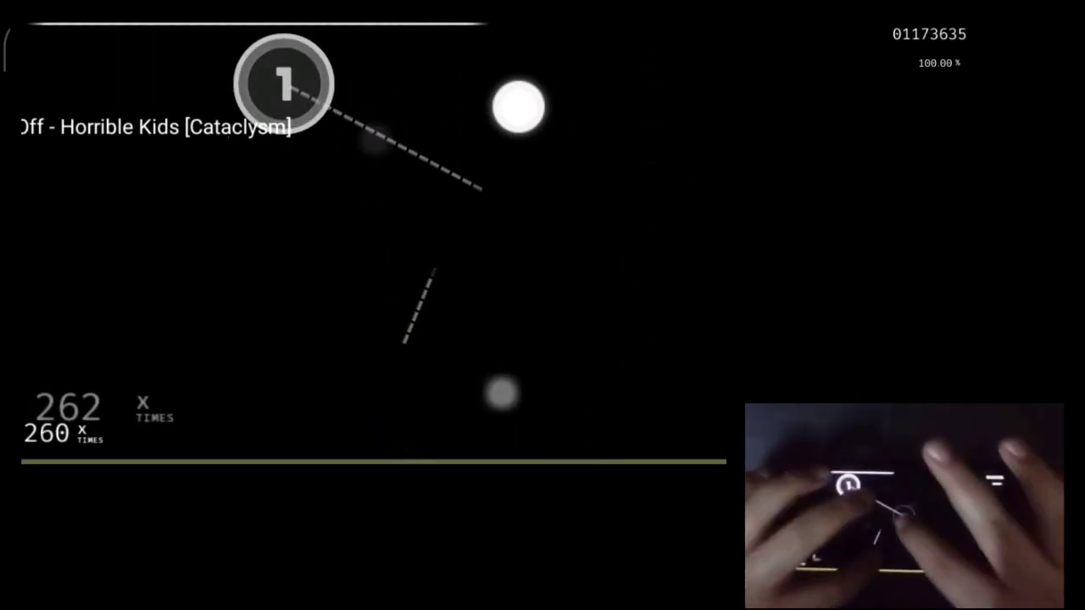
Step: Tap the next hit circle in rhythm, pushing the combo past 270 at 100% accuracy
{"action": "left_click", "coordinate": [716, 113]}
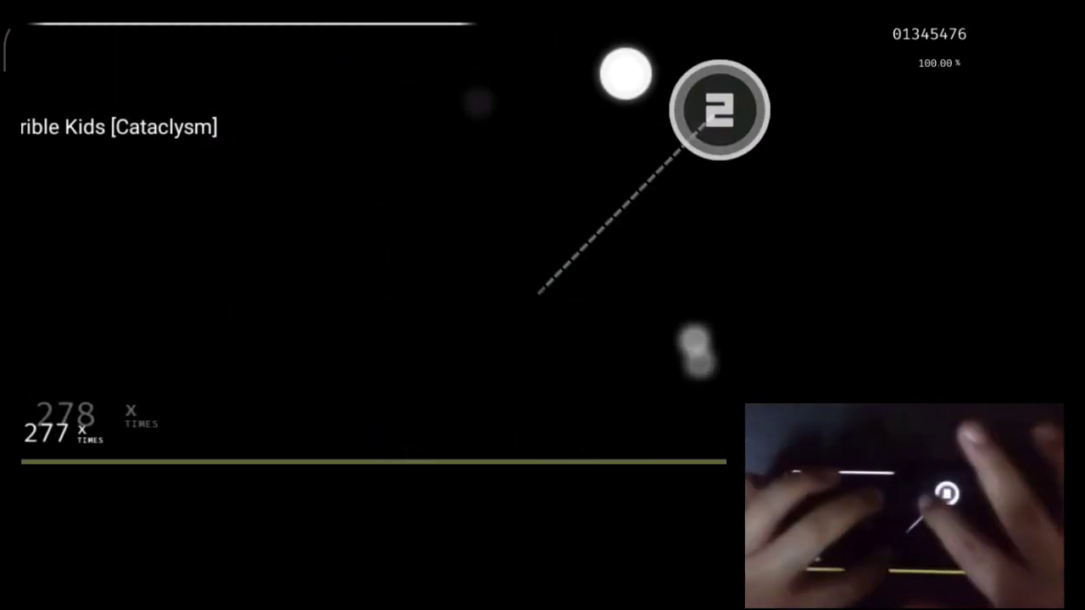